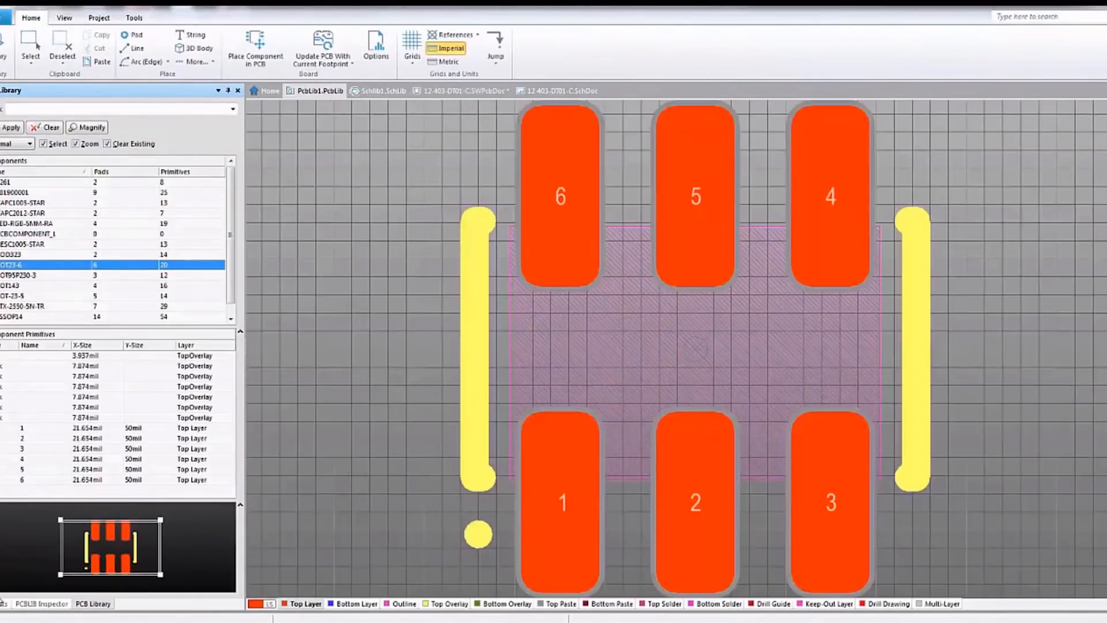
Step: Run Update Selected to push the USB Mini-B connector symbol to the schematic
left_click(383, 90)
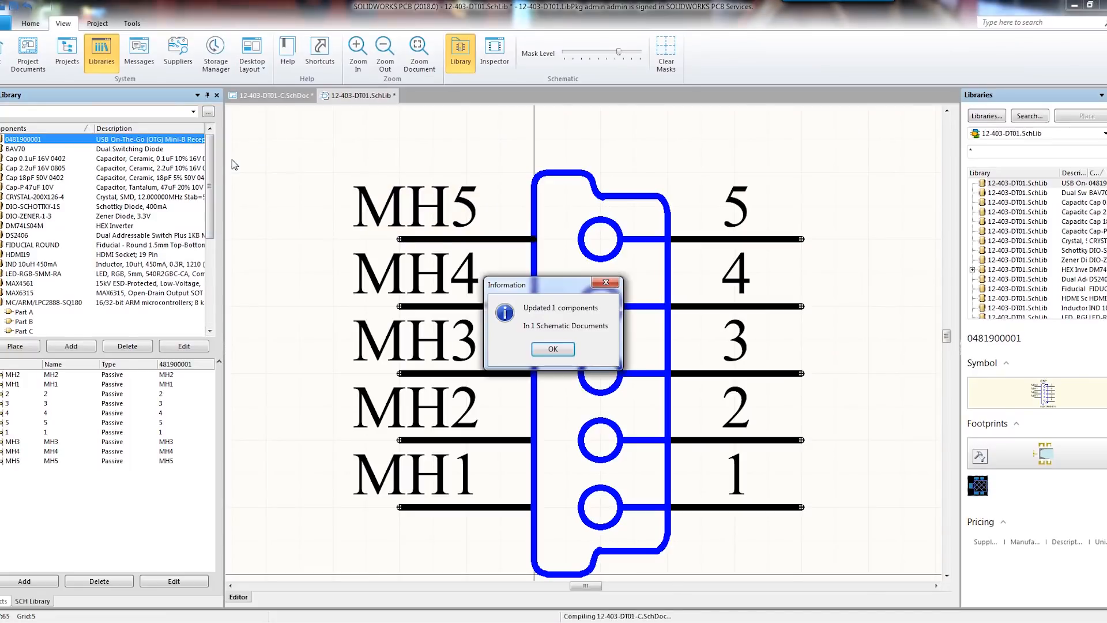
Step: Validate and execute the Engineering Change Order adding C1_3V3, C2_3V3, C1_5V0, C1_CP and C1_US to the PCB
left_click(553, 348)
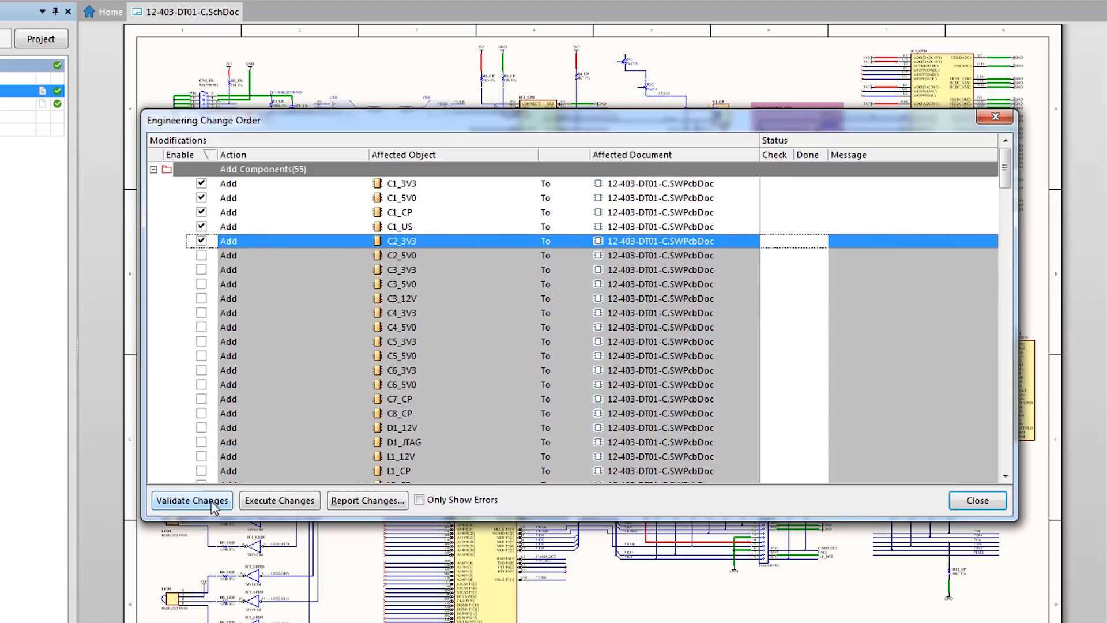
left_click(191, 500)
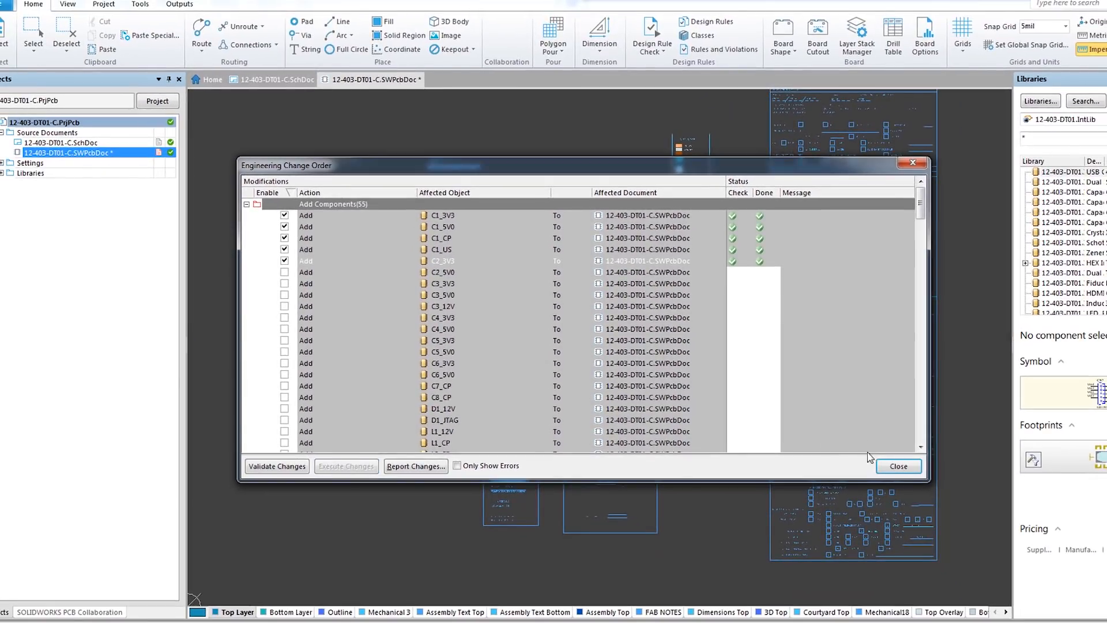
left_click(898, 466)
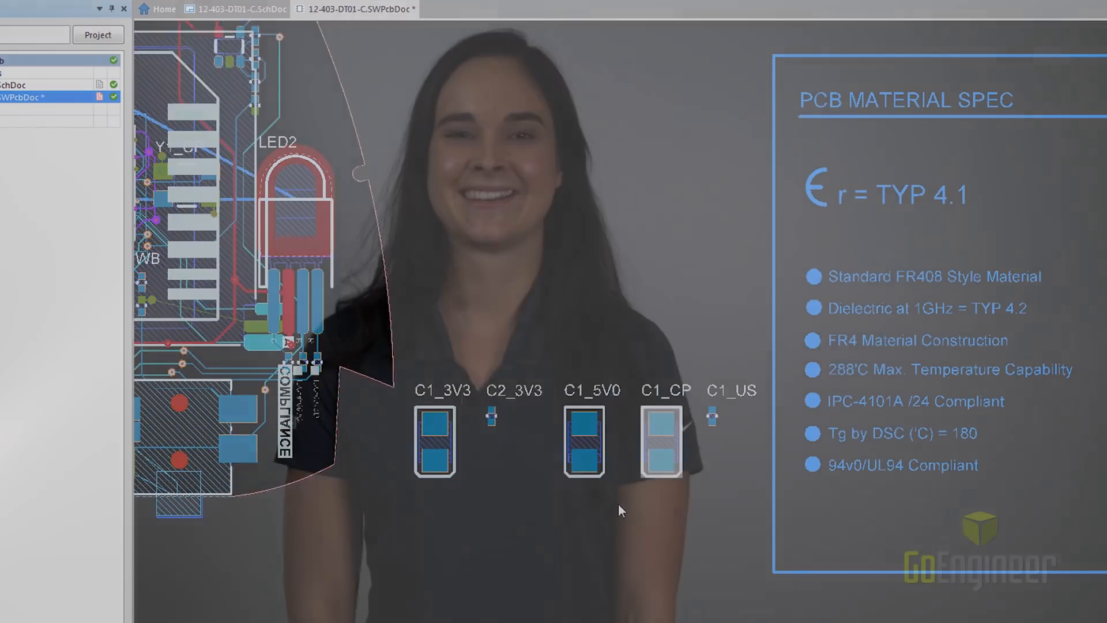
Step: Enable Bill of Materials, Gerber, Gerber X2 and NC Drill files in Generate output files
left_click(286, 52)
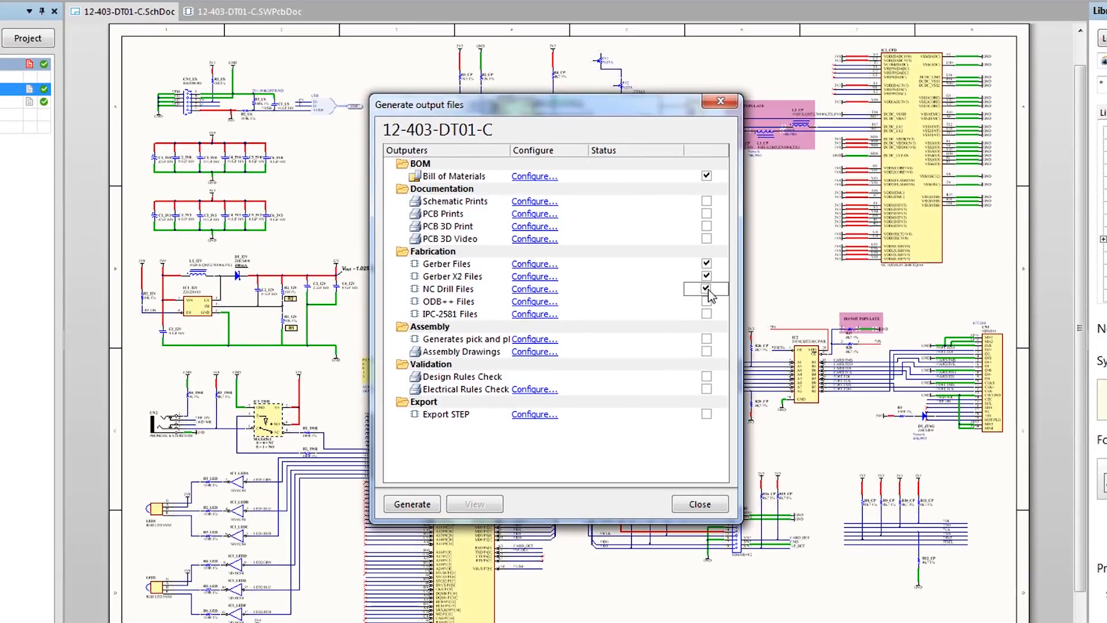
Step: Generate the outputs for project C and open the 12-403-DT01-B project's schematic
left_click(413, 502)
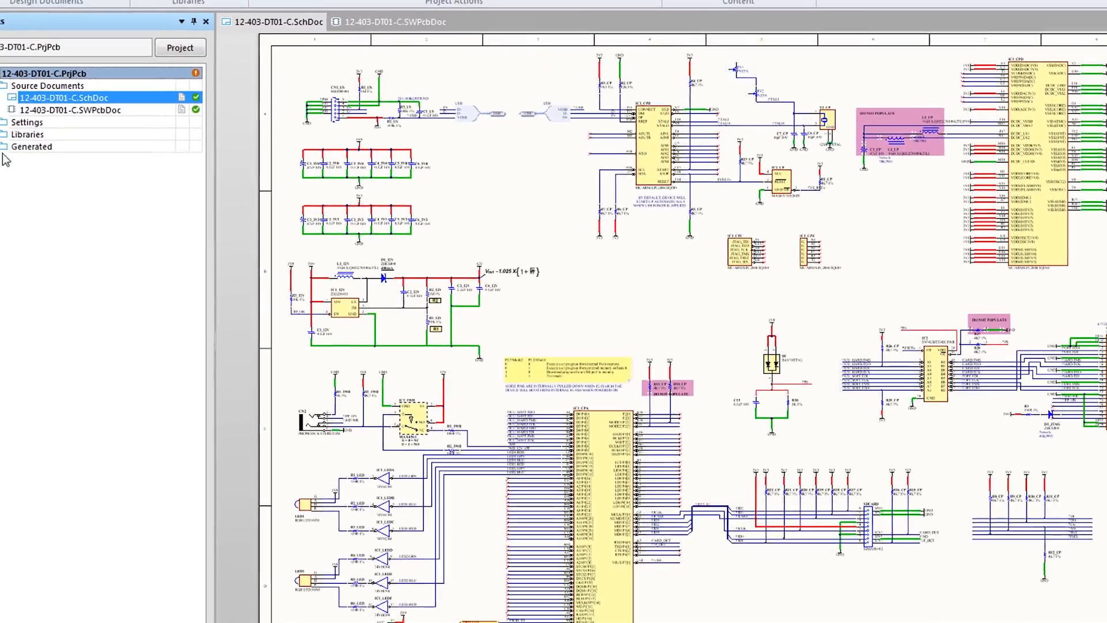
left_click(7, 146)
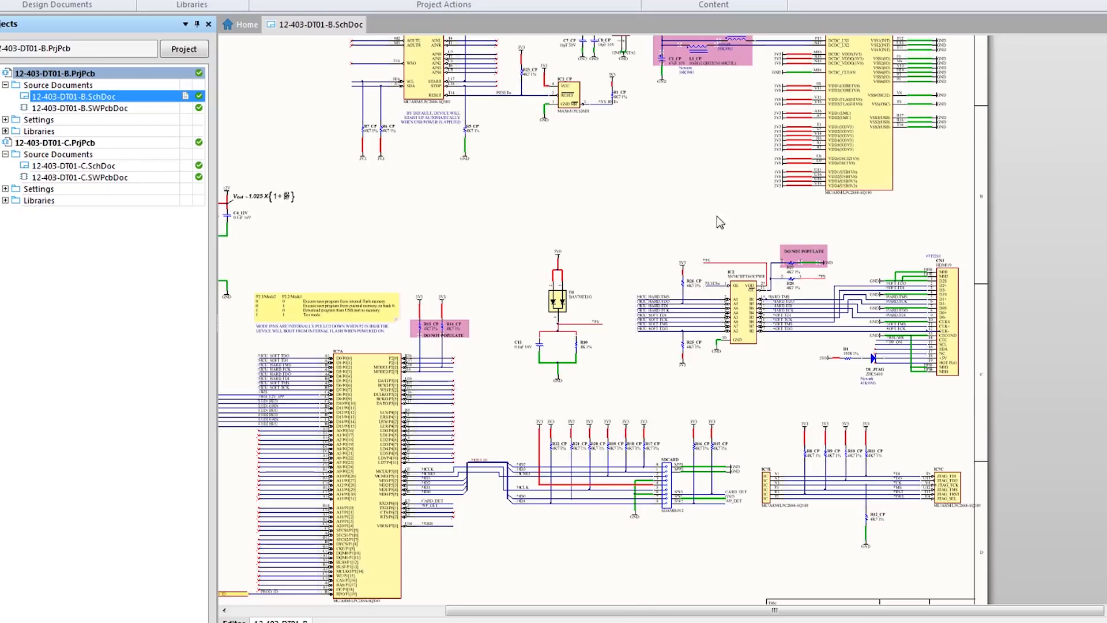
Step: Show Local History for the B project and select an older saved version to compare
right_click(34, 74)
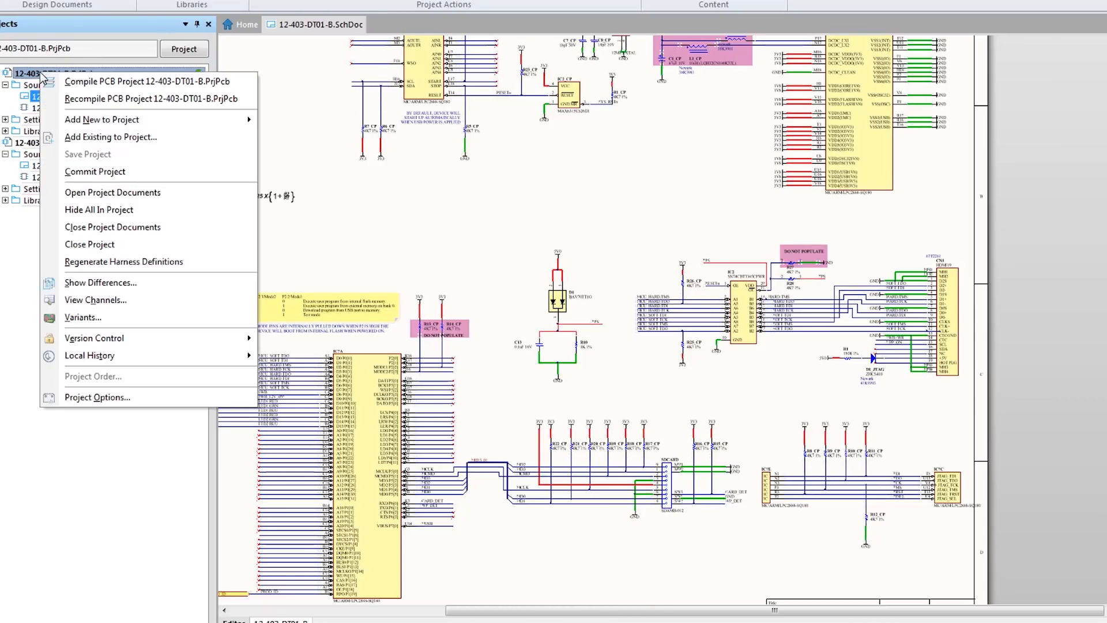
mouse_move(90, 356)
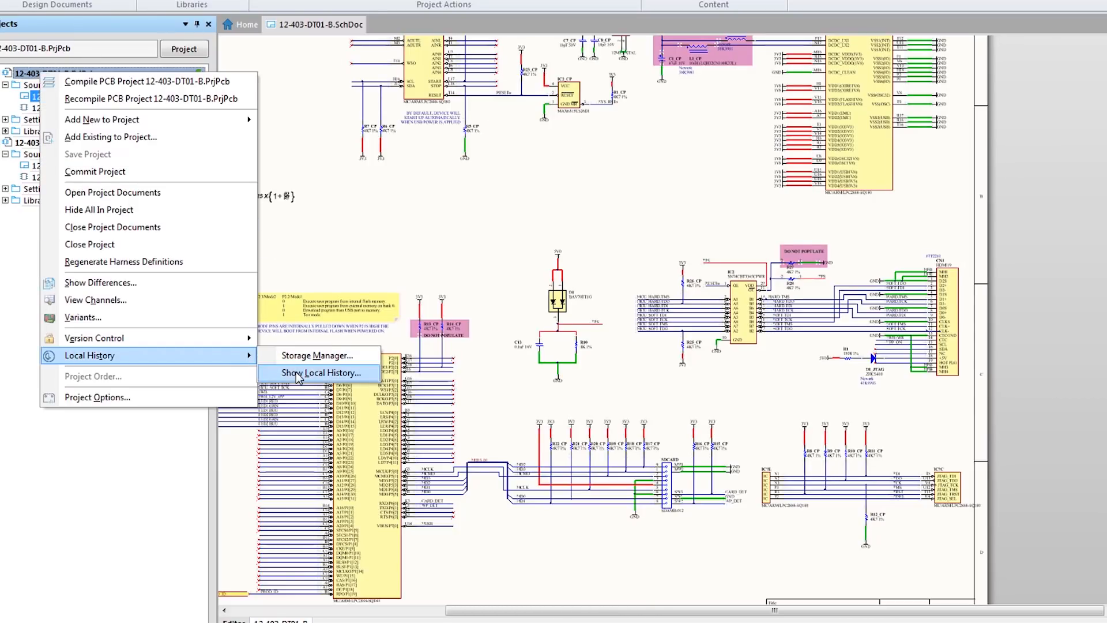
left_click(321, 373)
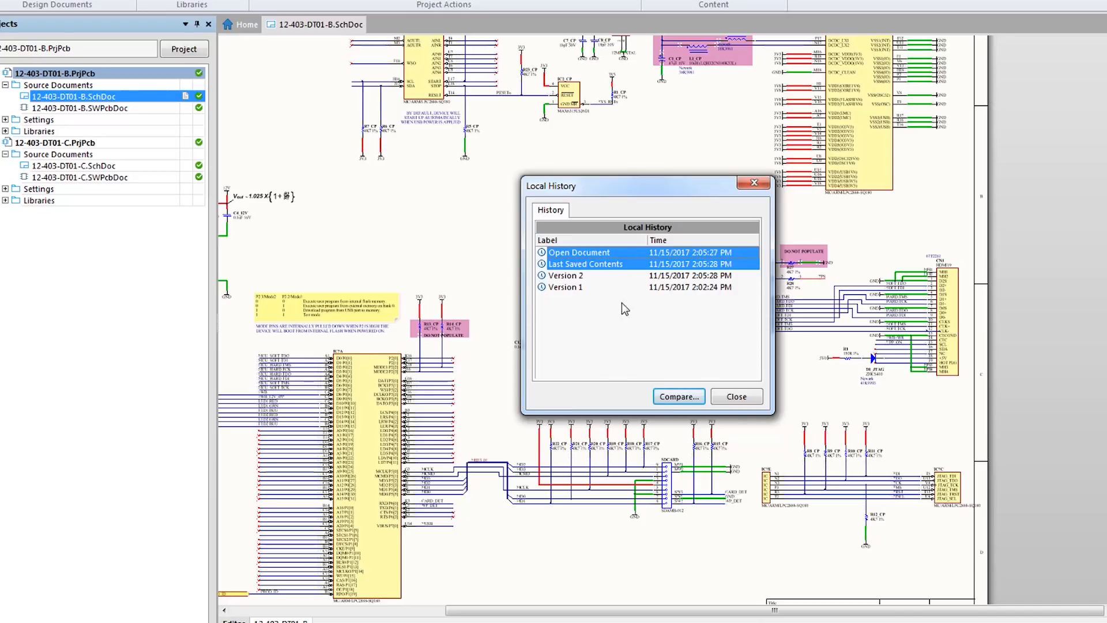
left_click(579, 252)
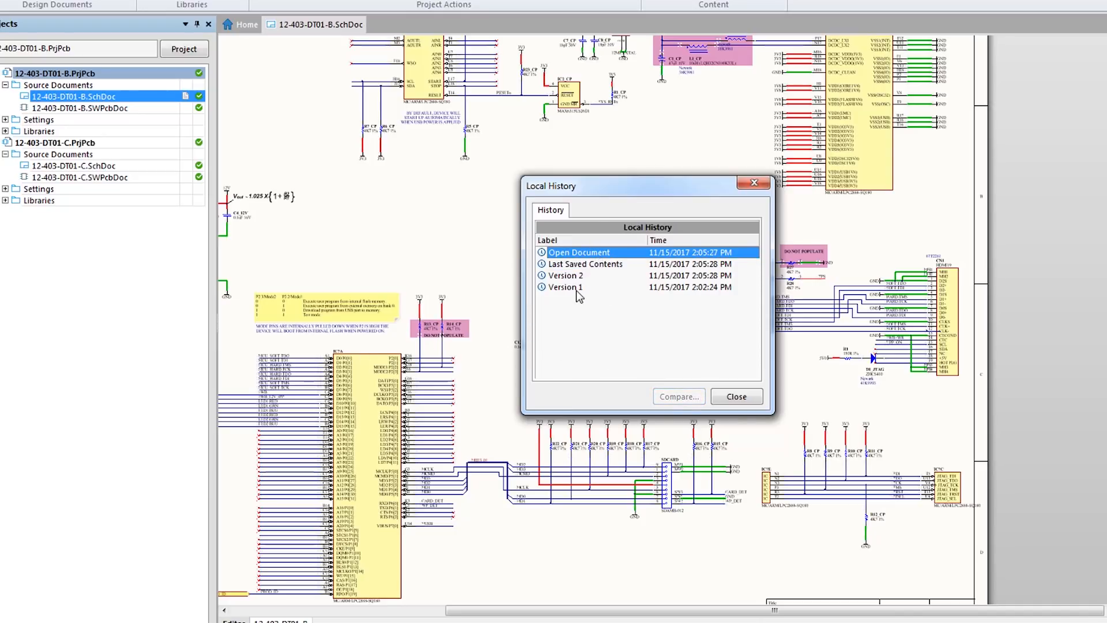
left_click(736, 397)
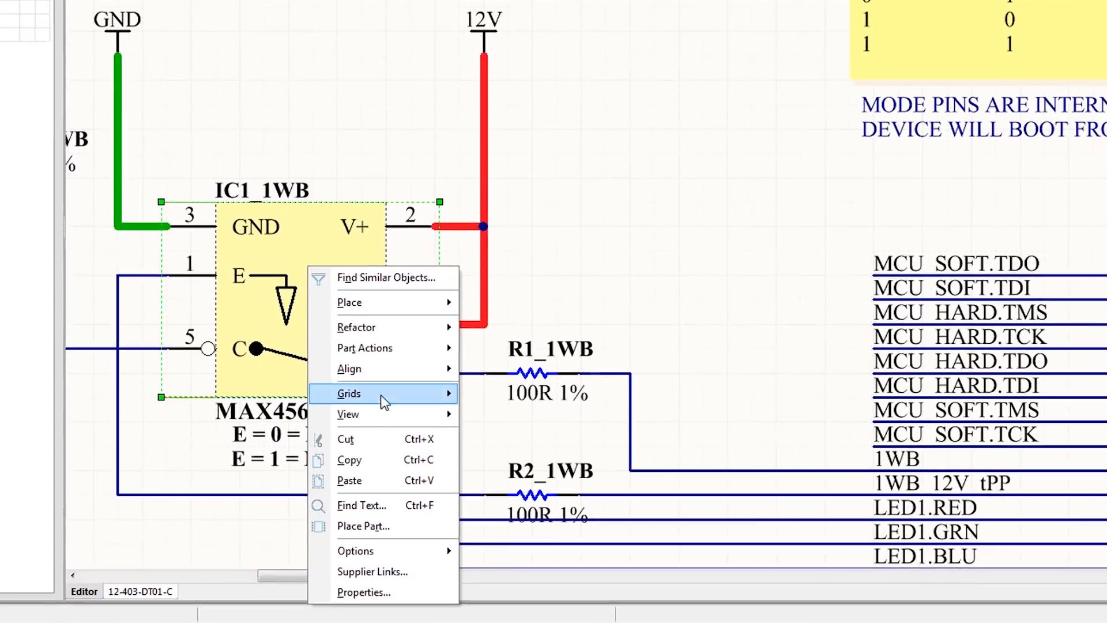
Step: Add a supplier link for IC1_1WB by searching MAX4561 and choosing the Farnell MAX4561EUT+T listing
left_click(372, 571)
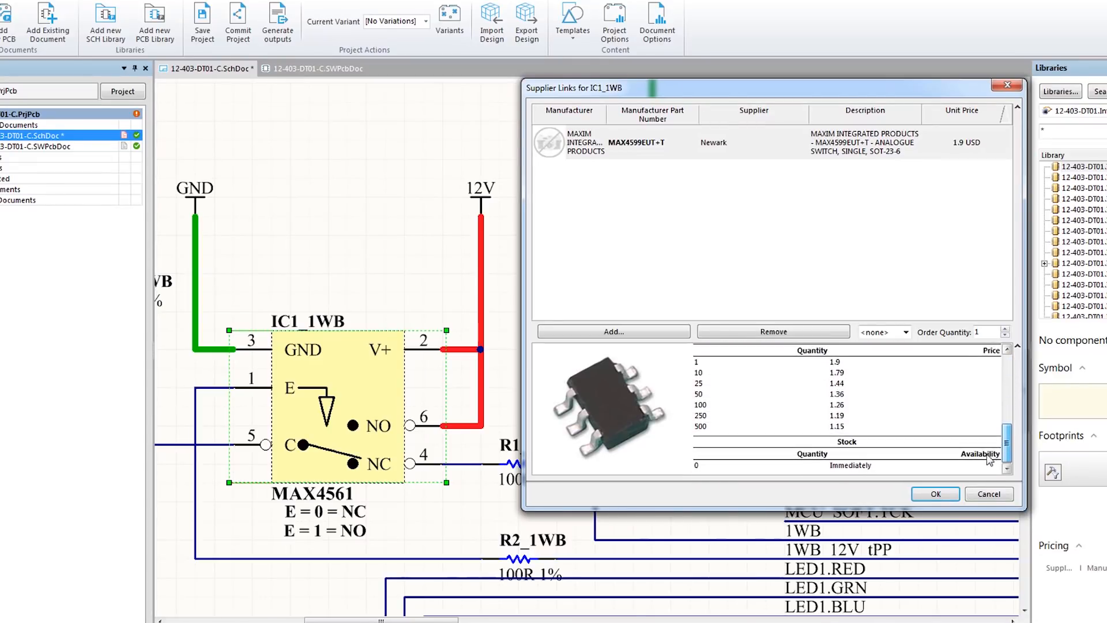
left_click(614, 332)
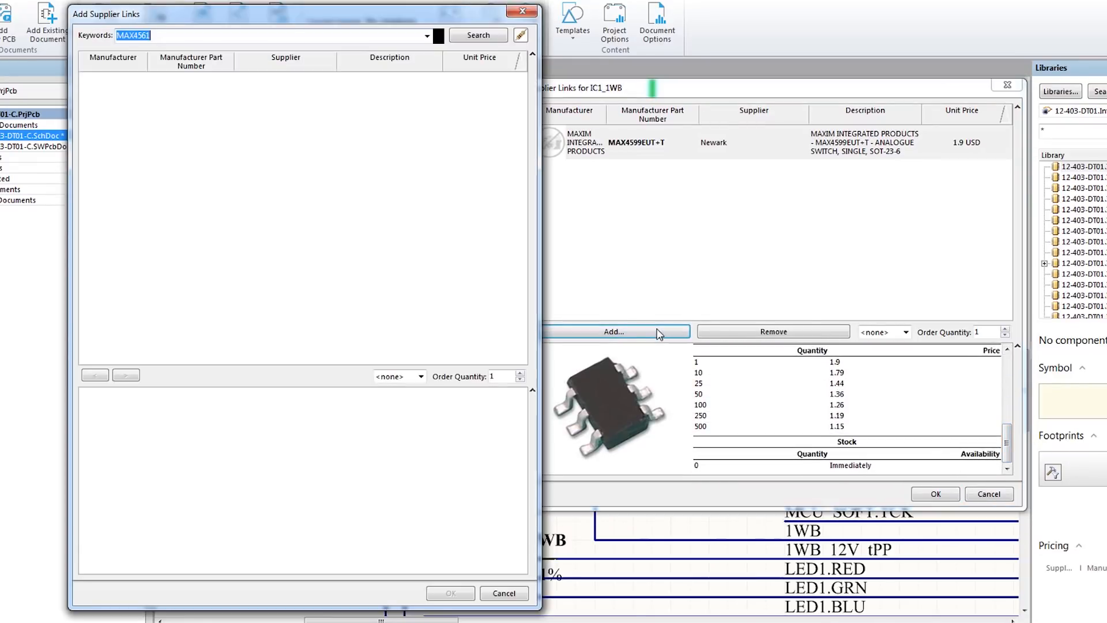
left_click(478, 35)
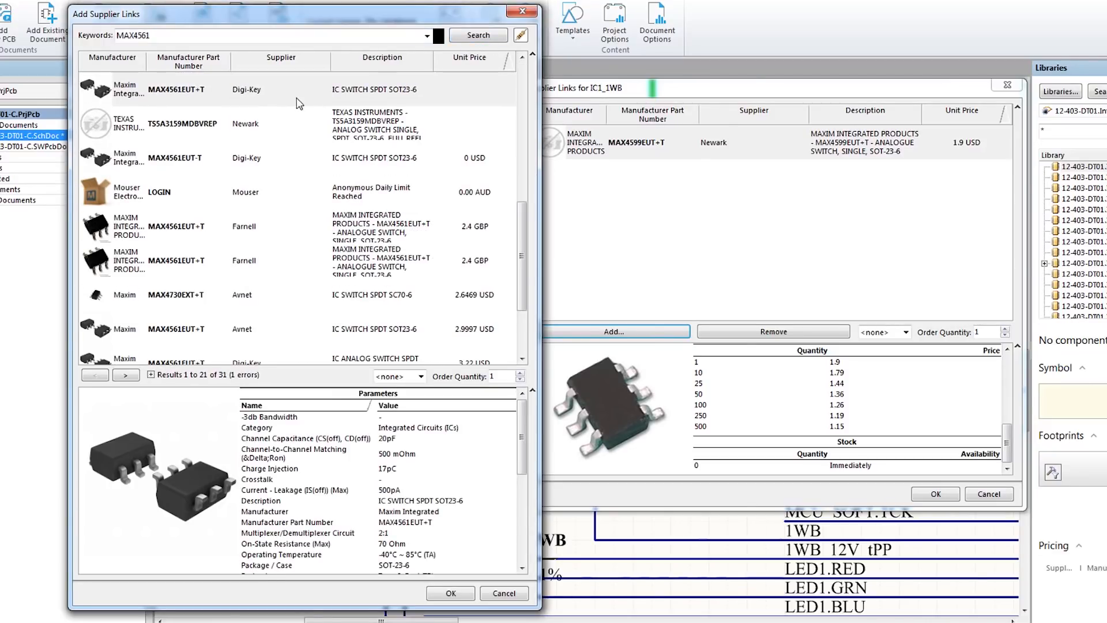
mouse_move(259, 230)
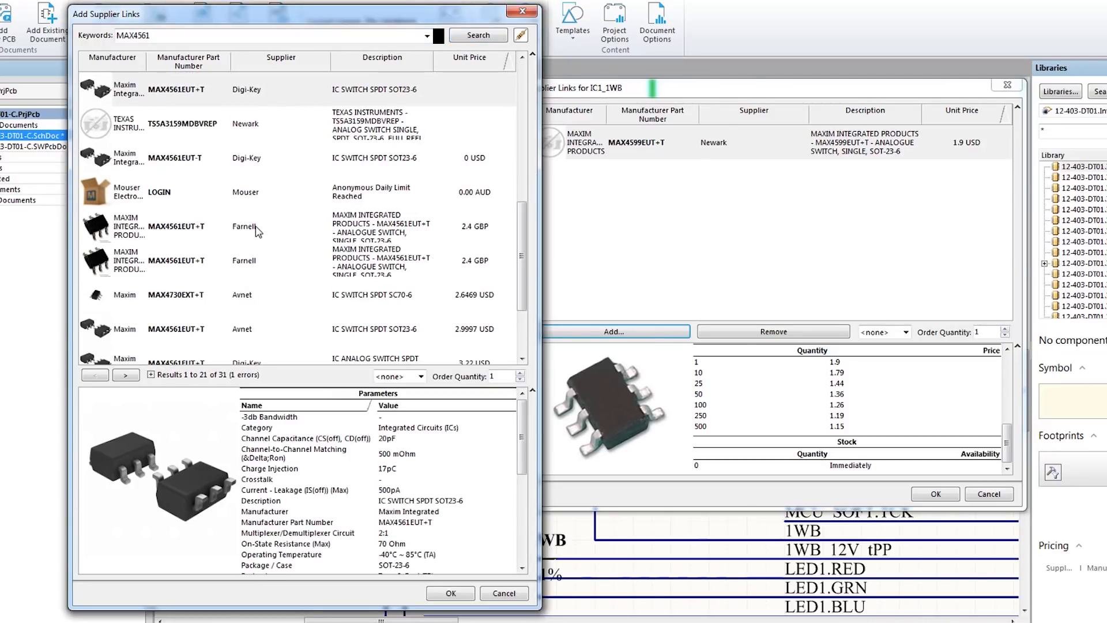
left_click(244, 226)
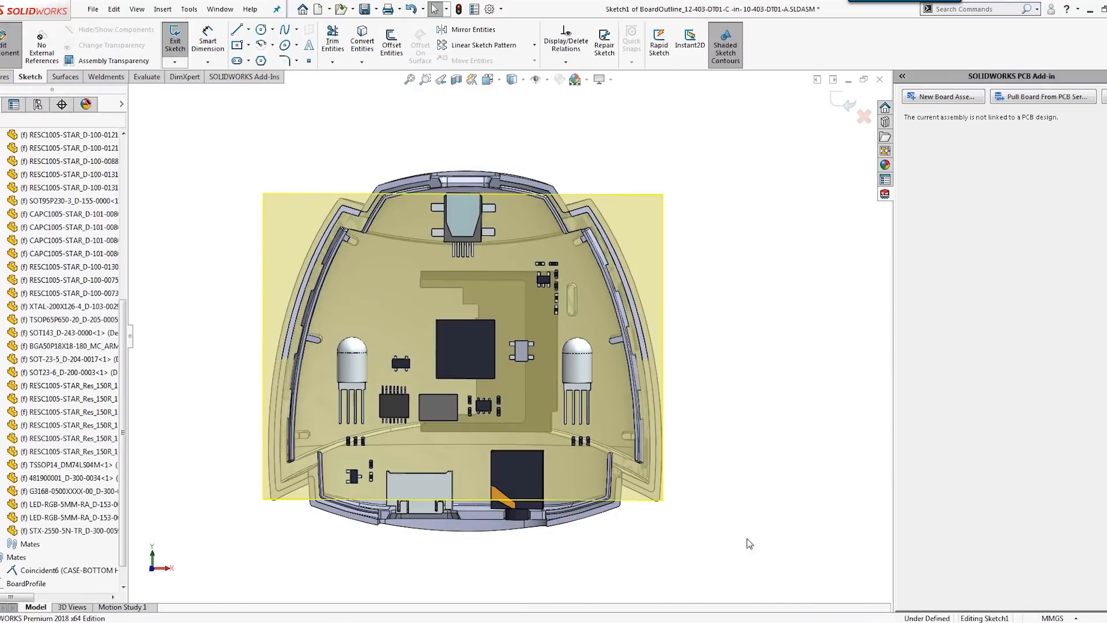
Step: Exit the BoardOutline sketch and push the change with the comment 'Fit to enclosure'
left_click(363, 41)
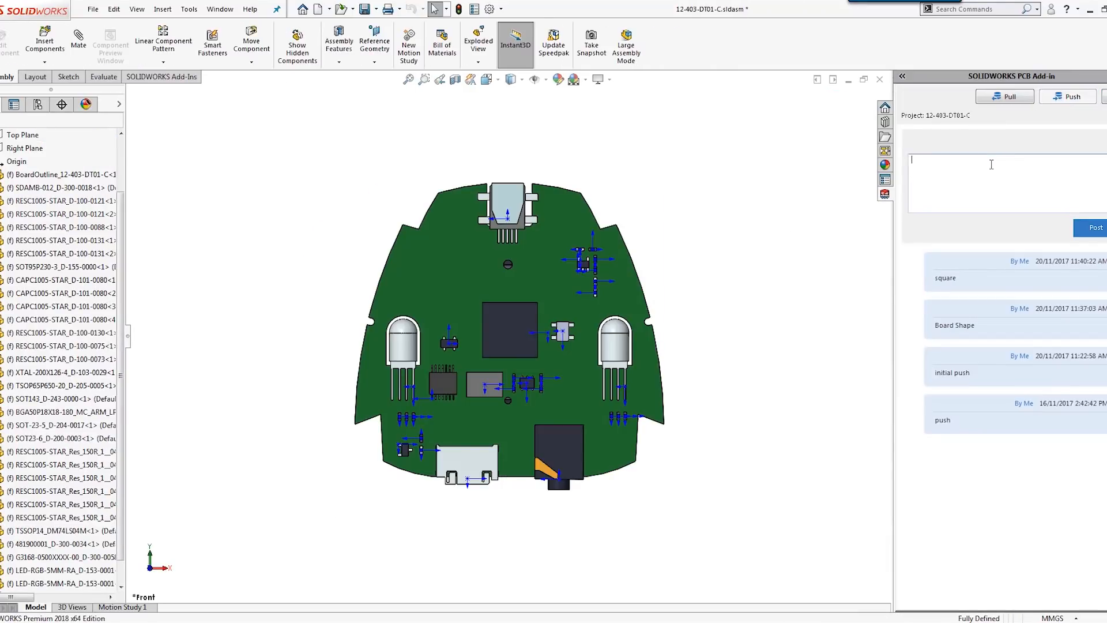
type("Fit to enclosure")
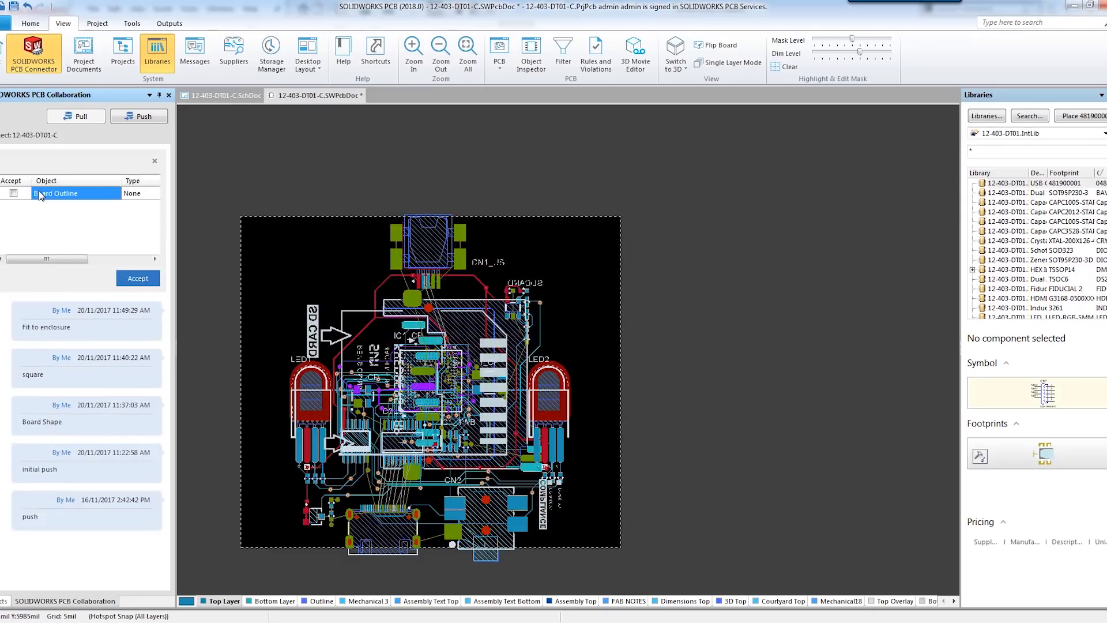
Step: Pull and accept the incoming Board Outline change from the Collaboration panel
left_click(139, 278)
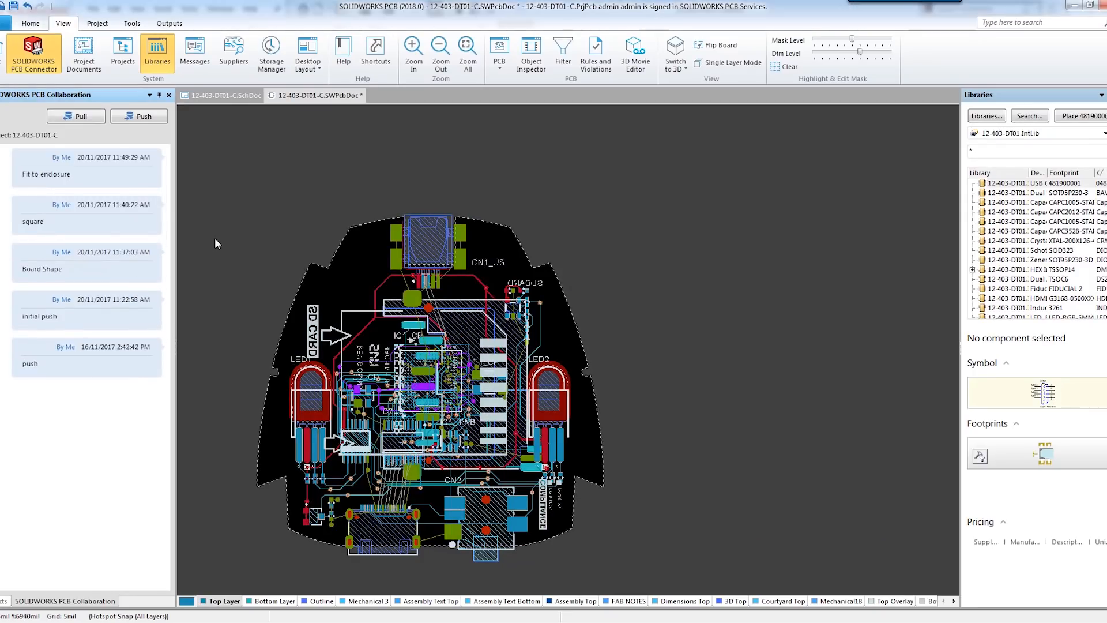